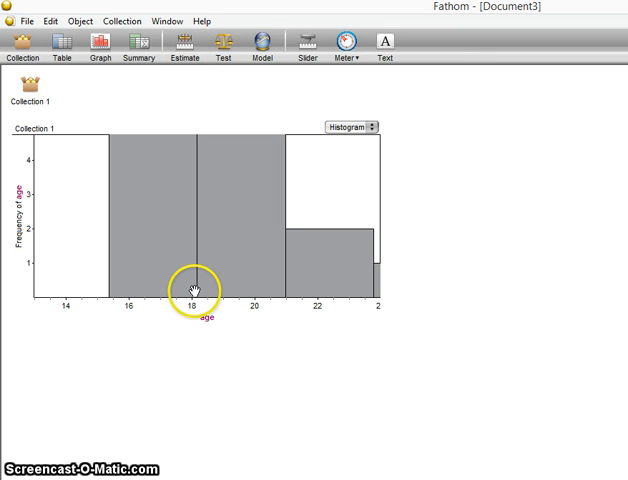
mouse_move(322, 160)
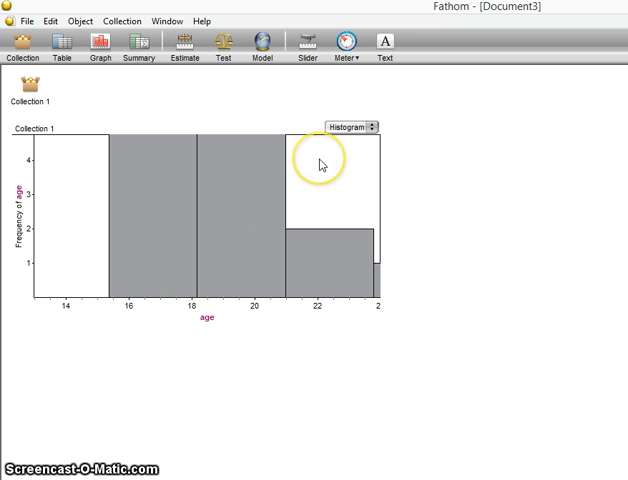
mouse_move(320, 164)
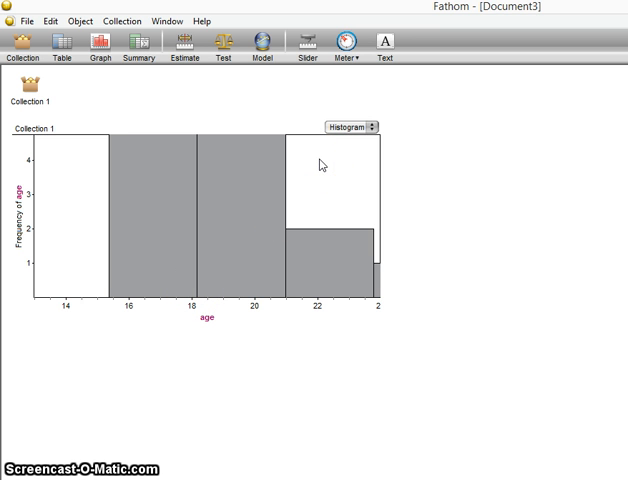
mouse_move(388, 288)
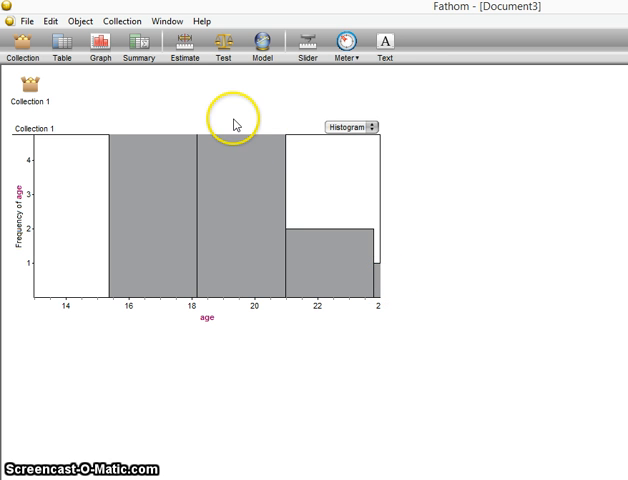
Select the age histogram and change its xUpper axis limit to 27 in Inspect Graph
click(164, 220)
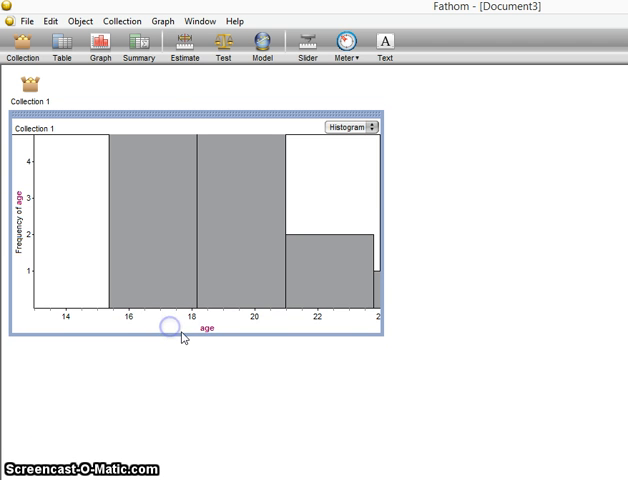
mouse_move(326, 180)
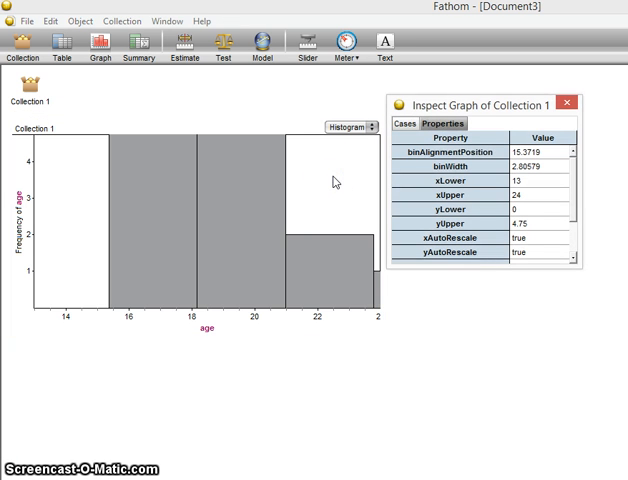
mouse_move(384, 304)
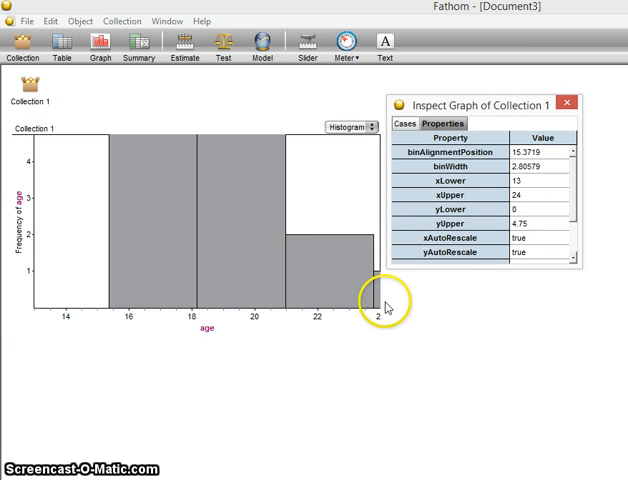
mouse_move(448, 212)
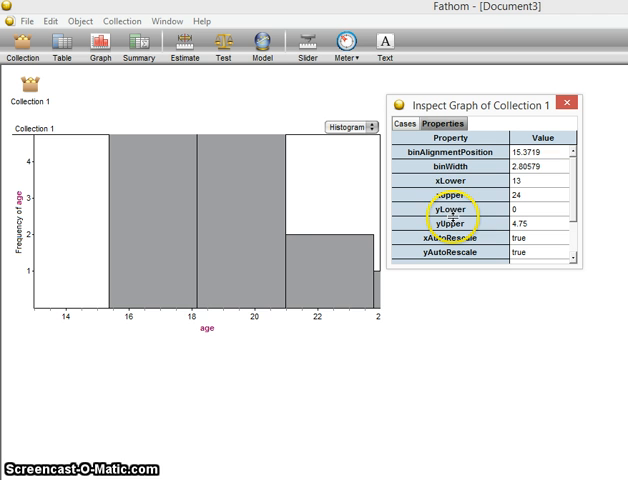
click(524, 196)
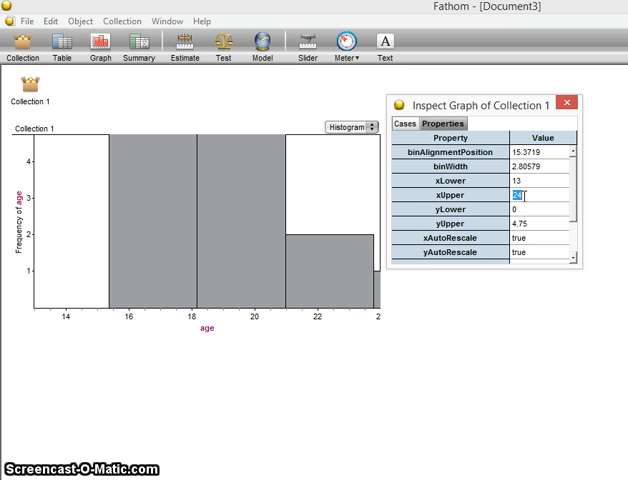
text(27)
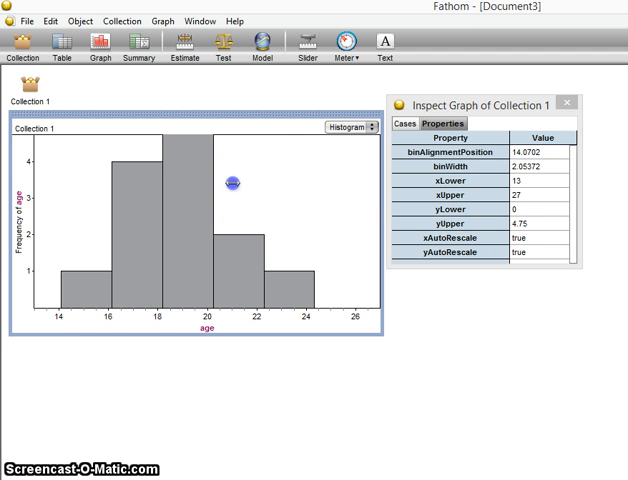
Drag the bar edges to narrow the histogram's binWidth to about 1.16
drag(234, 180, 196, 196)
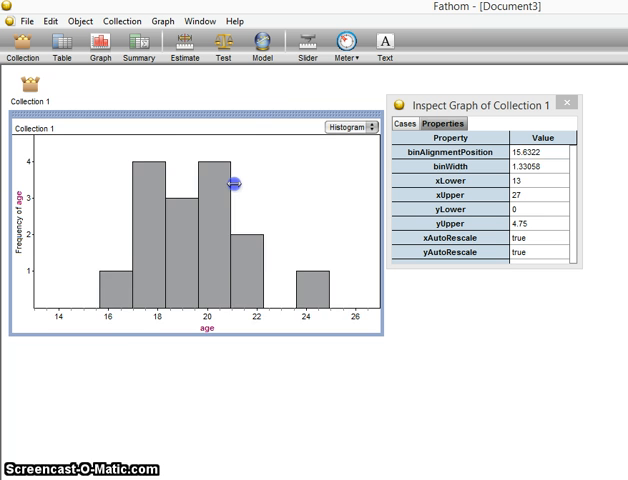
drag(236, 184, 232, 184)
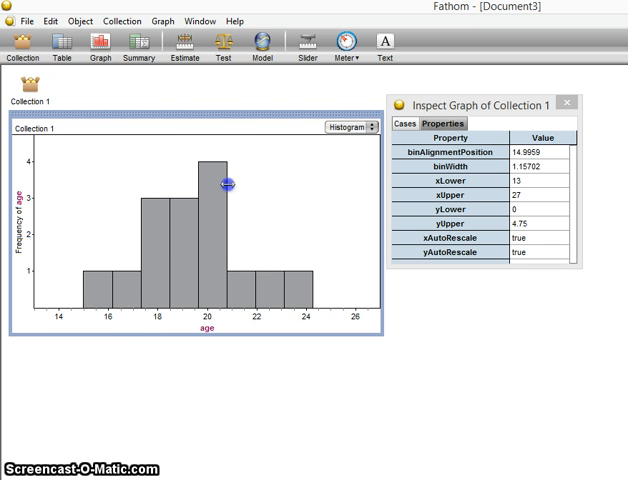